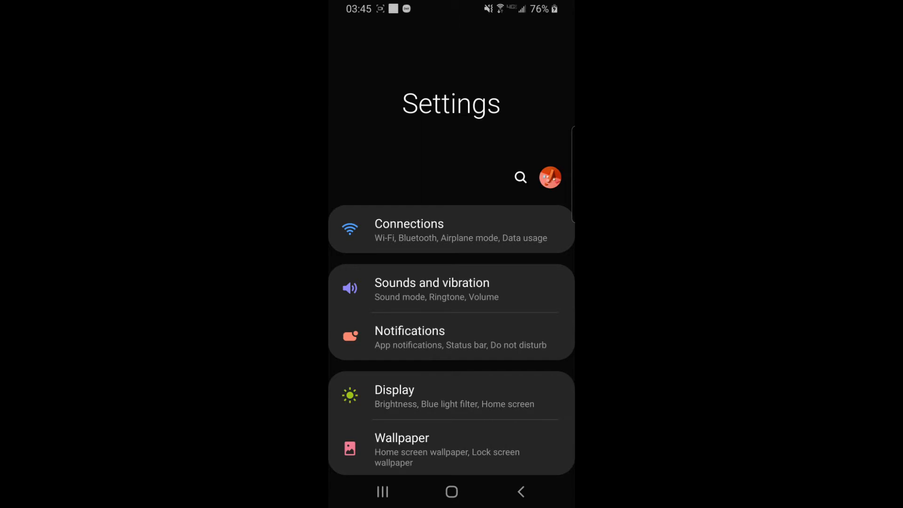
- Search the Apps list for 'gear' and open Gear VR Service's info page
scroll(down, 3)
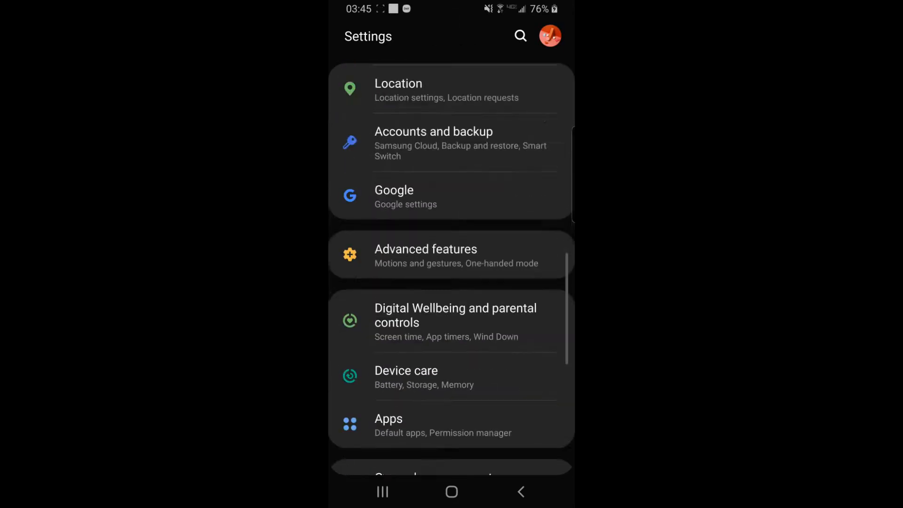
click(388, 425)
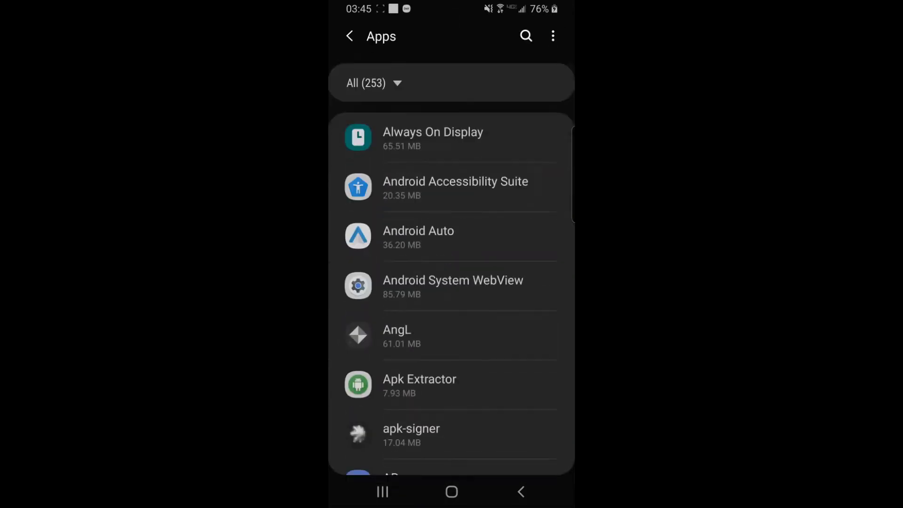
text(g)
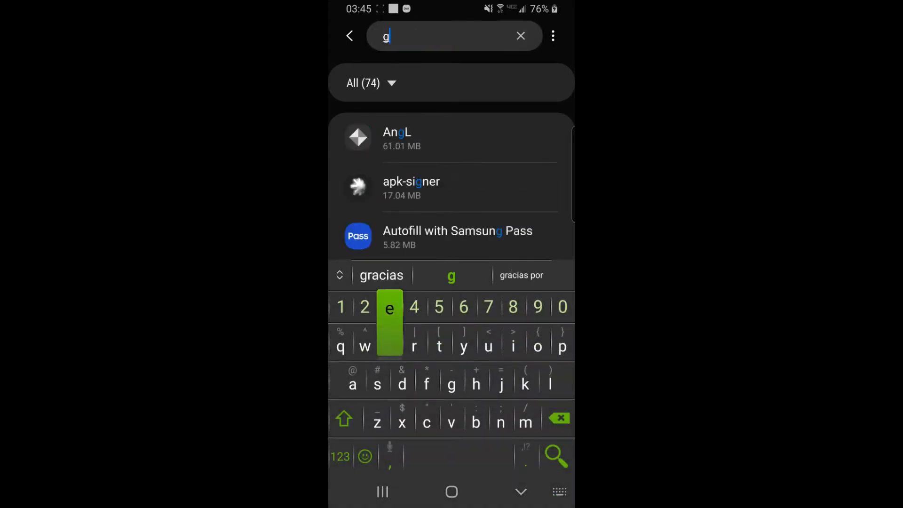
text(ear)
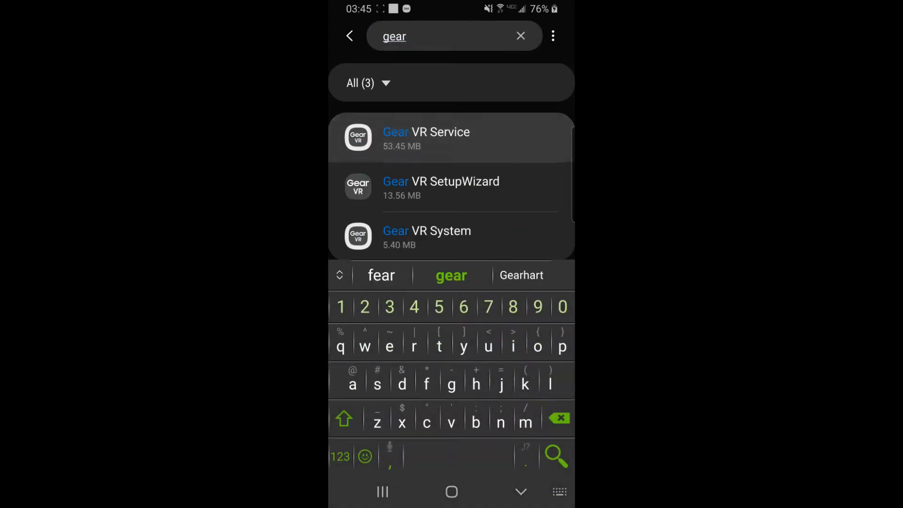
click(426, 137)
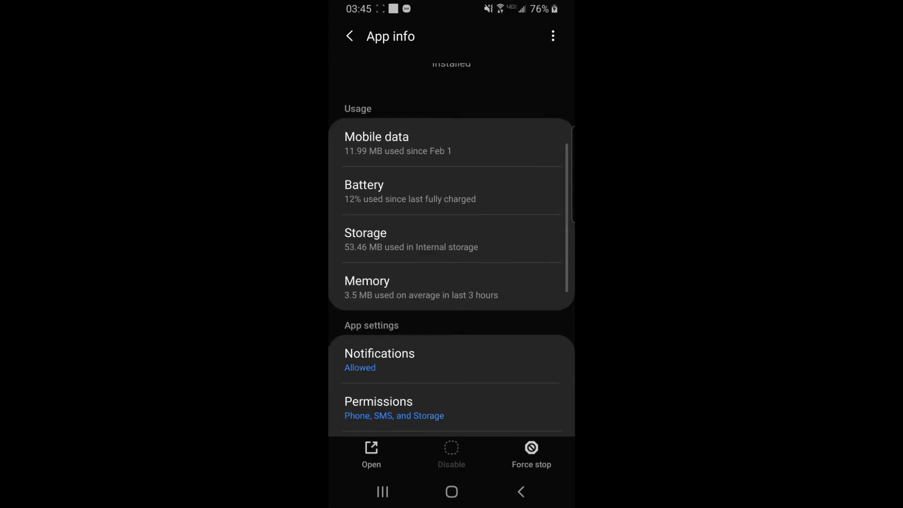
- Reveal Gear VR Service's developer options, enable Developer mode, and turn off Add icon to app list
click(365, 234)
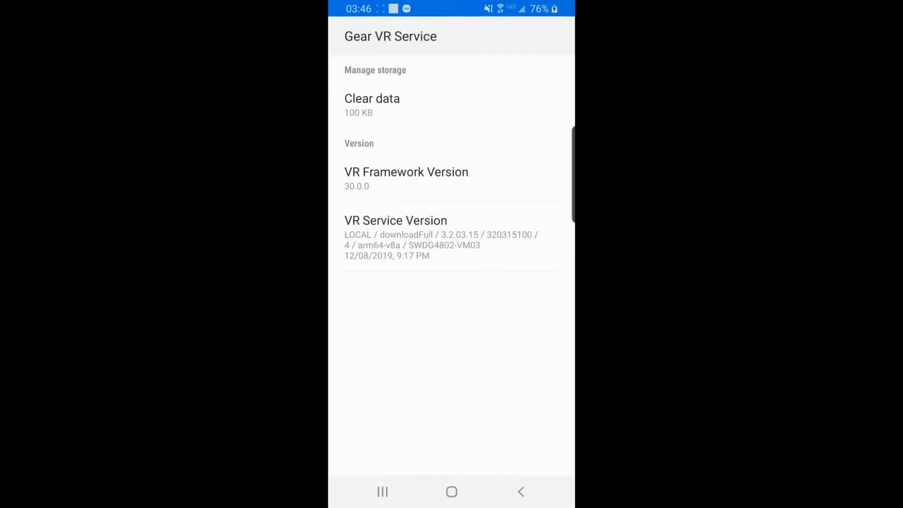
click(396, 238)
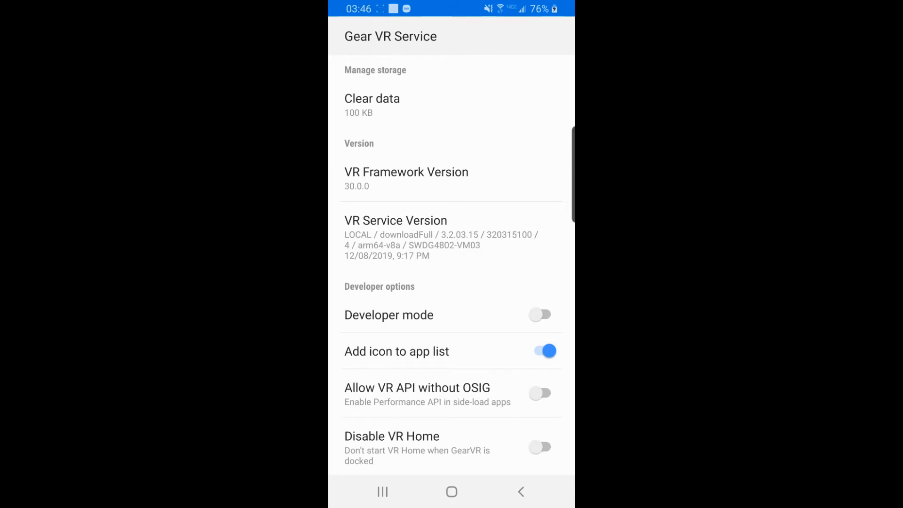
click(541, 314)
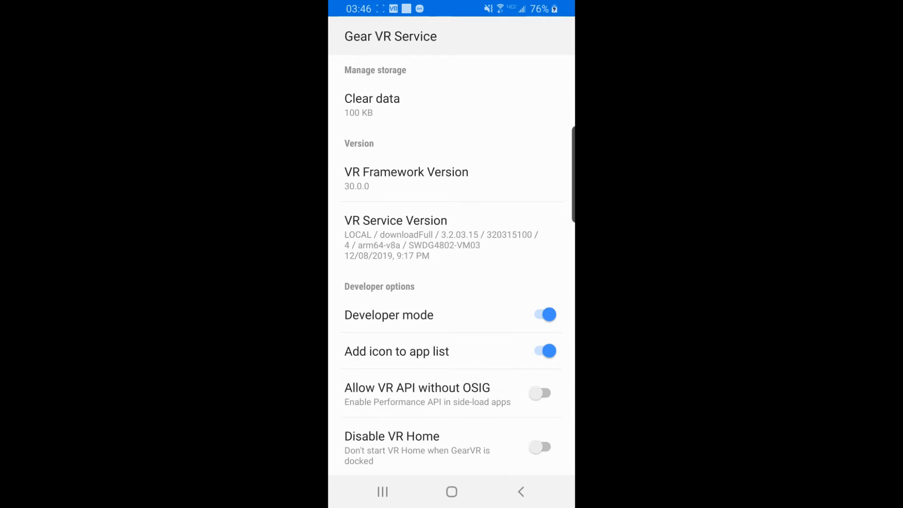
click(541, 351)
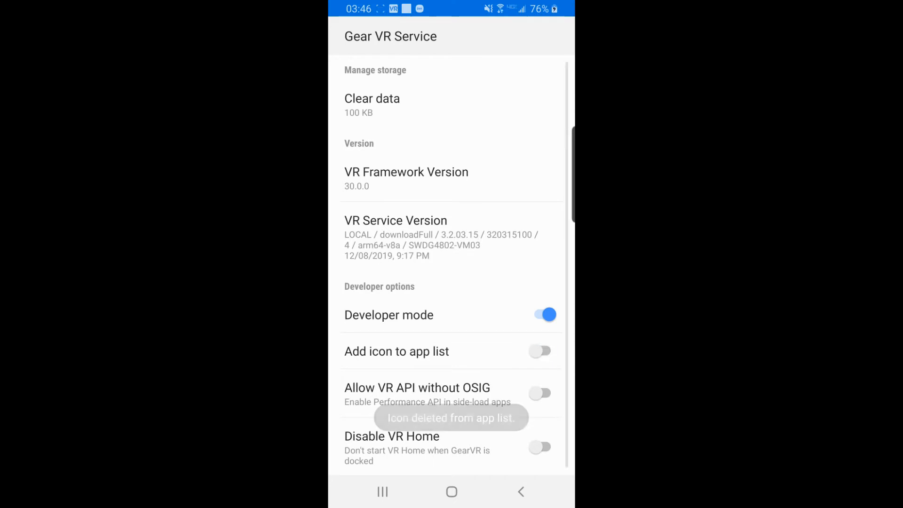
click(540, 352)
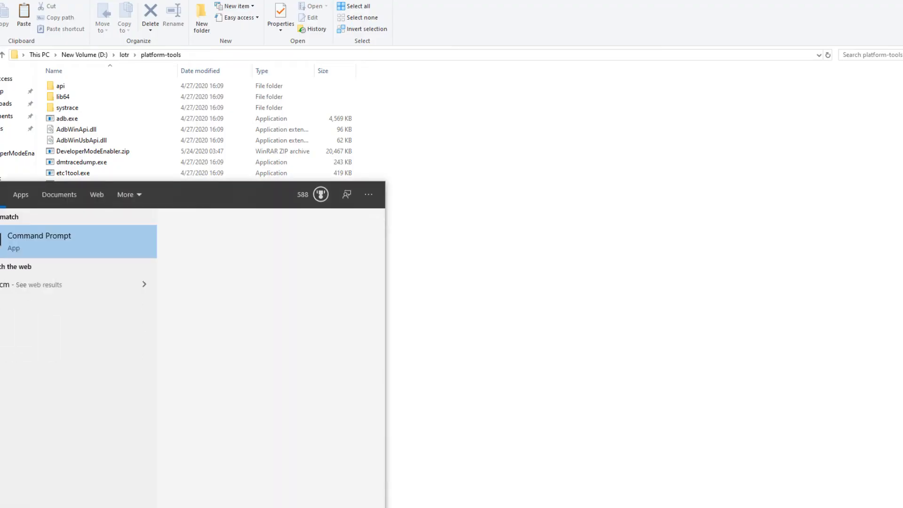
- Launch Command Prompt and run adb devices, which lists the phone as unauthorized
click(39, 241)
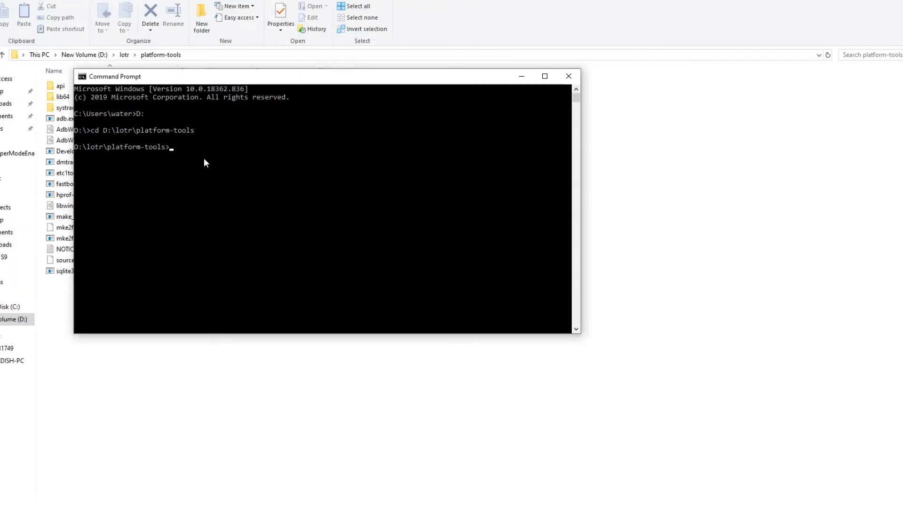
text(adb devices)
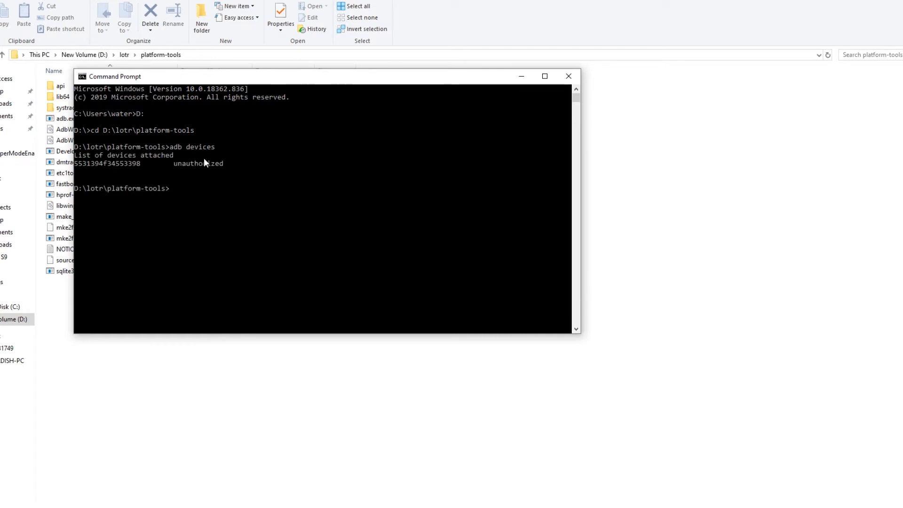
mouse_move(93, 176)
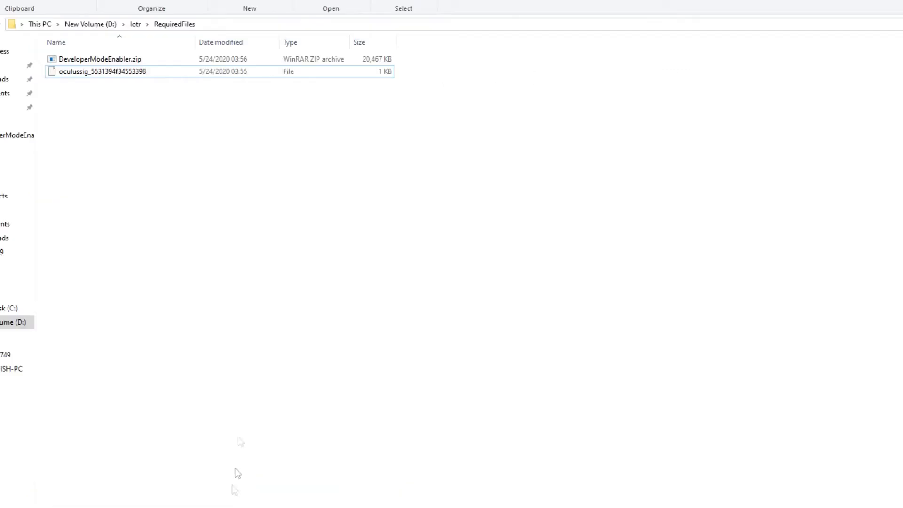
- Select oculussig, then open DeveloperModeEnabler.zip from D:\lotr\RequiredFiles in WinRAR
click(102, 71)
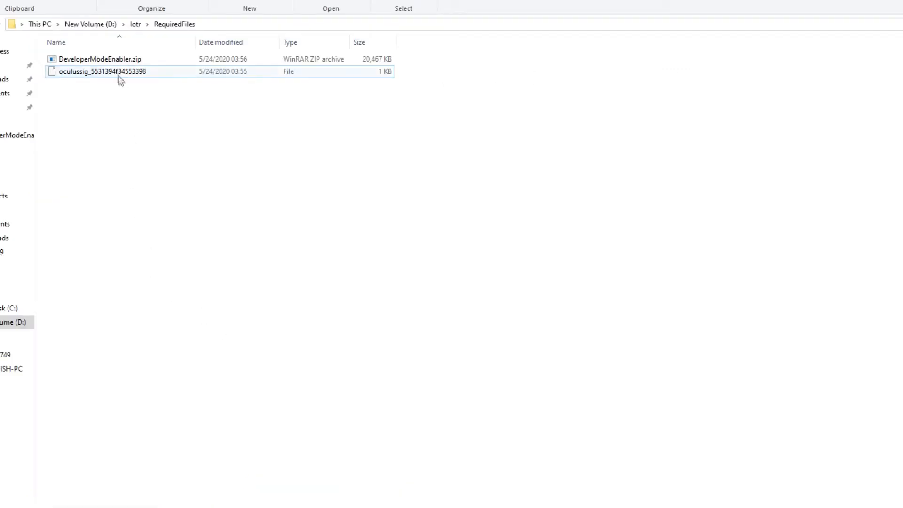
click(100, 59)
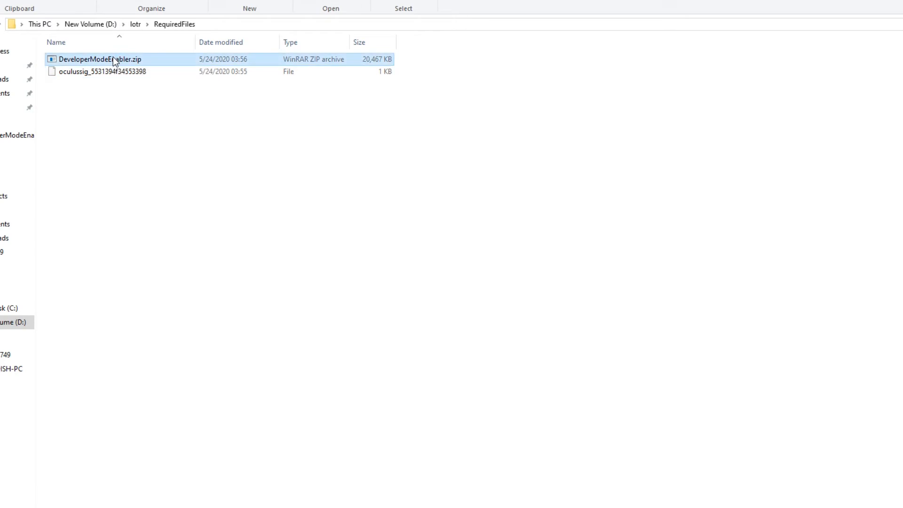
double_click(100, 59)
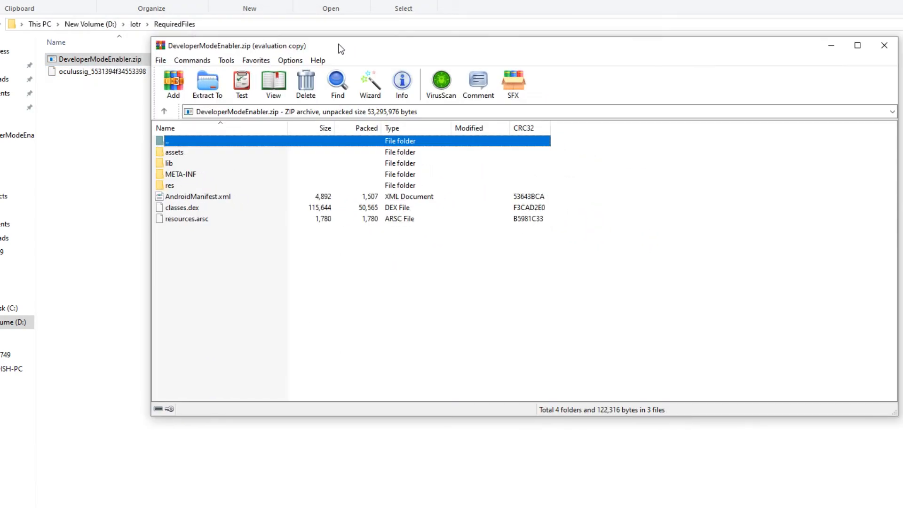
mouse_move(678, 230)
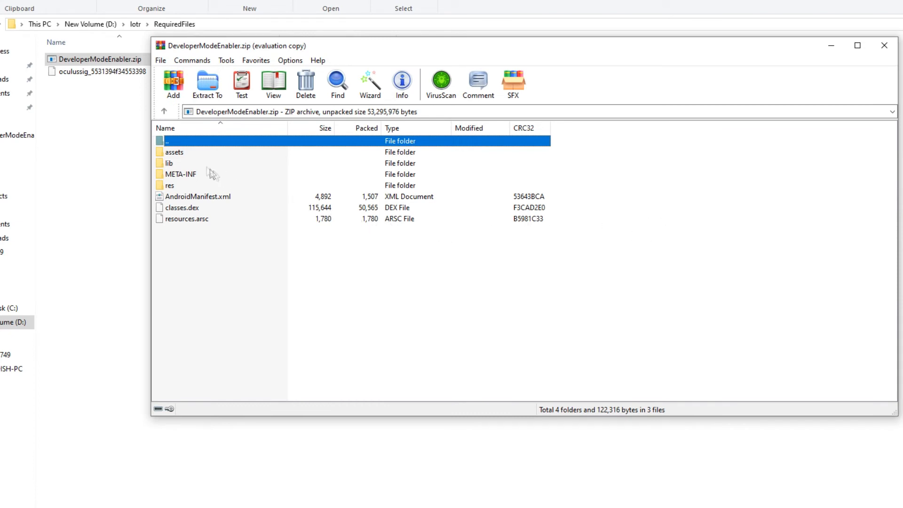
- Browse the archive's folders, confirm closing WinRAR, and launch apk-signer on the phone
double_click(174, 152)
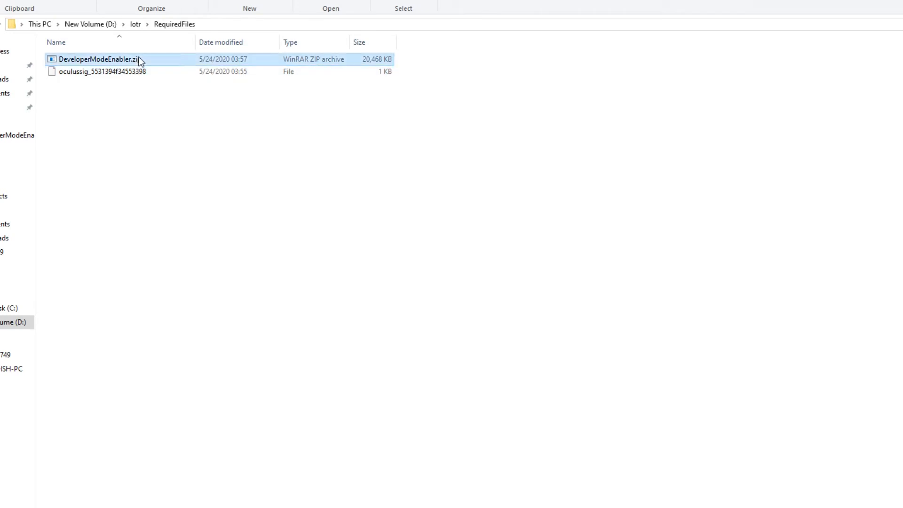
key(enter)
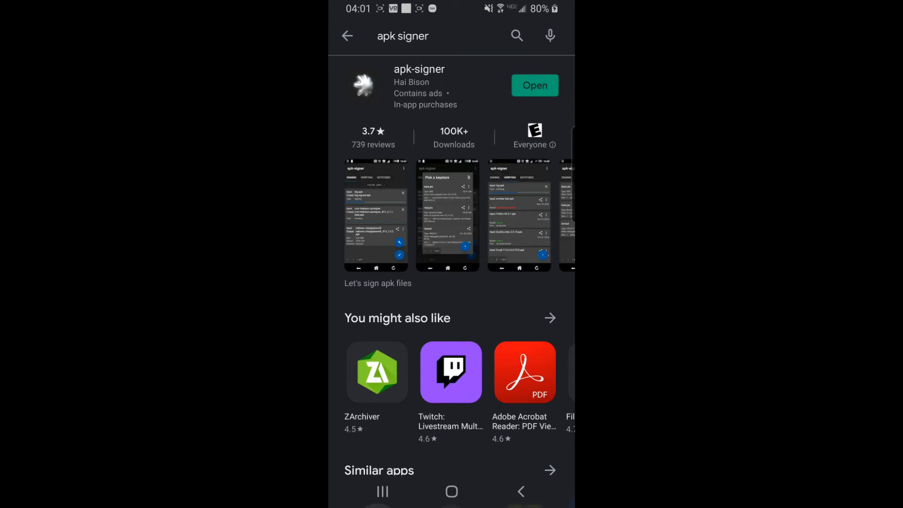
click(534, 85)
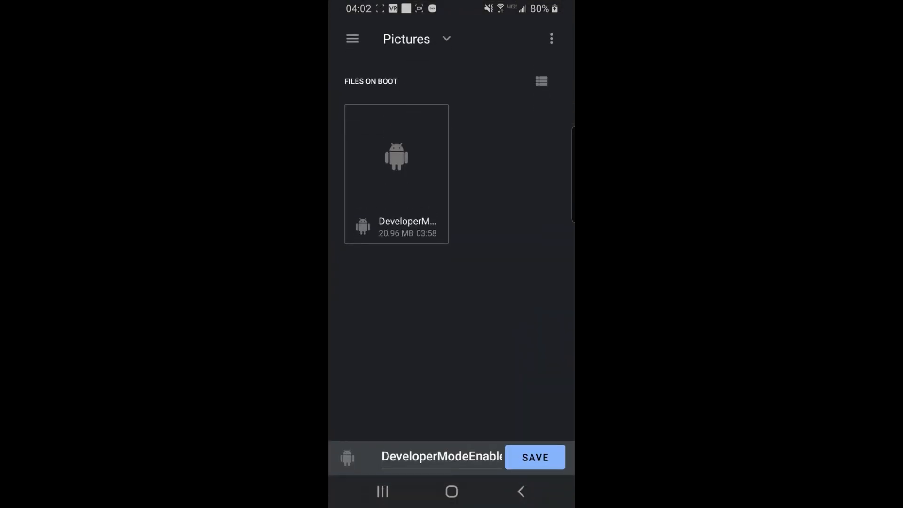
- Save the signed DeveloperModeEnabler APK, allow installs from apk-signer, and install it
click(533, 456)
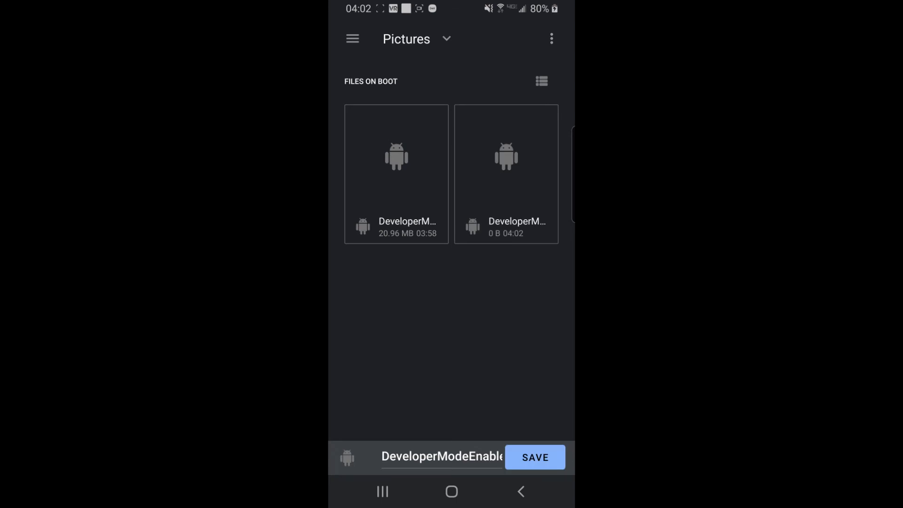
click(534, 457)
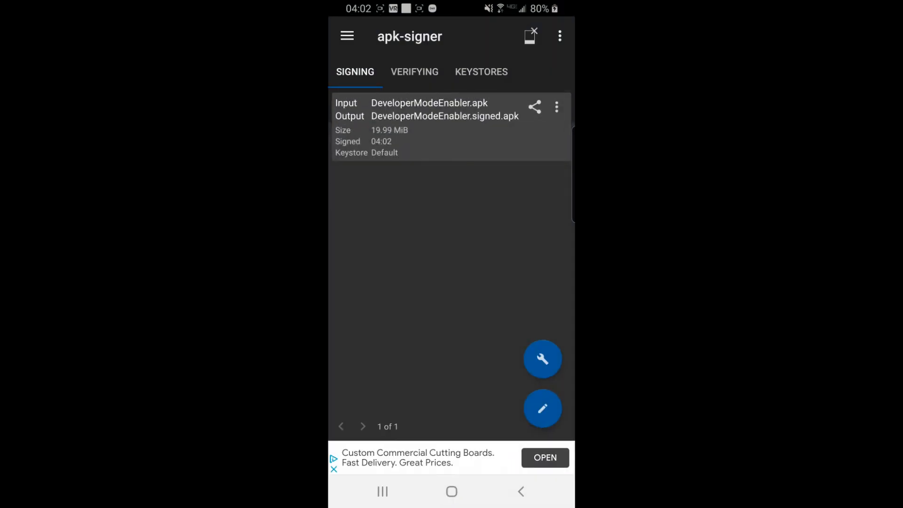
click(542, 408)
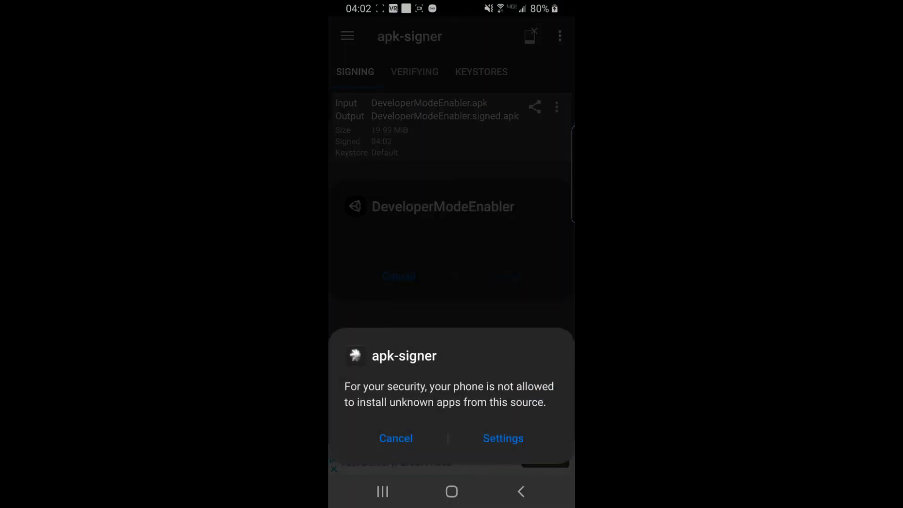
click(502, 438)
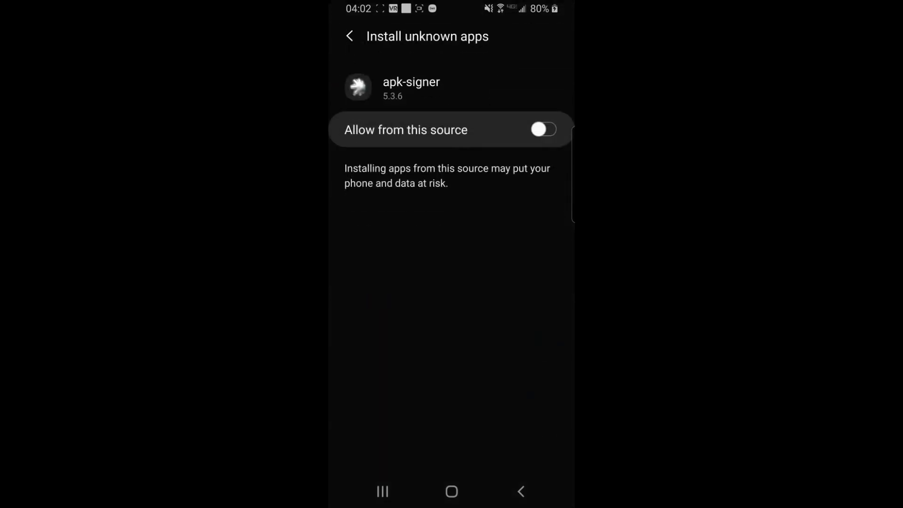
click(542, 129)
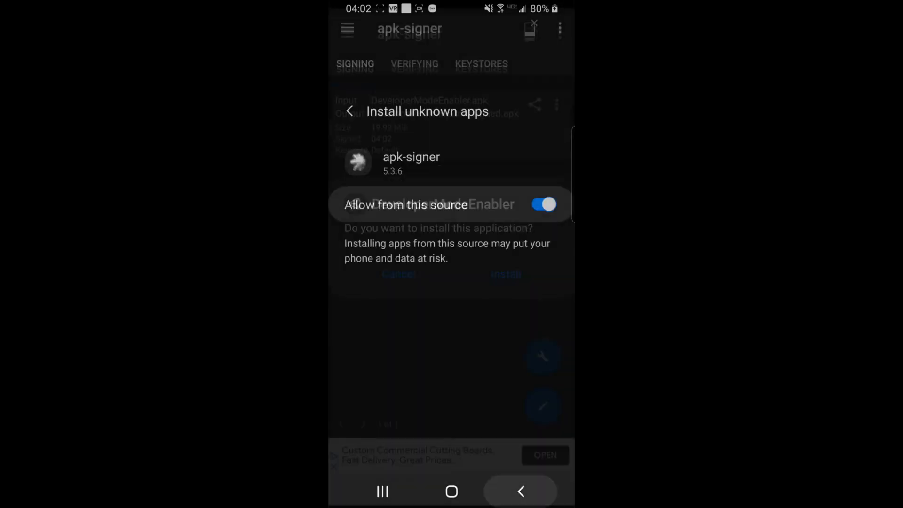
click(505, 275)
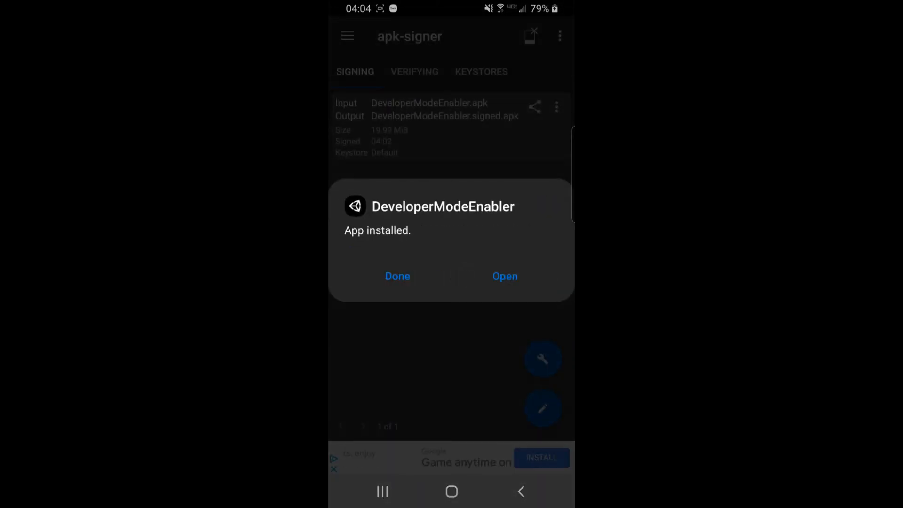
click(398, 276)
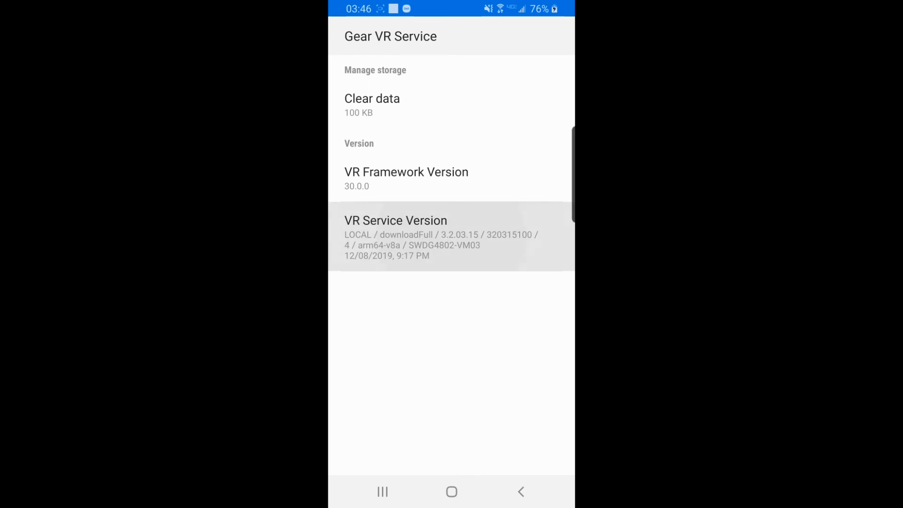
- Enable Developer mode in Gear VR Service and toggle Add icon to app list off and on
click(395, 220)
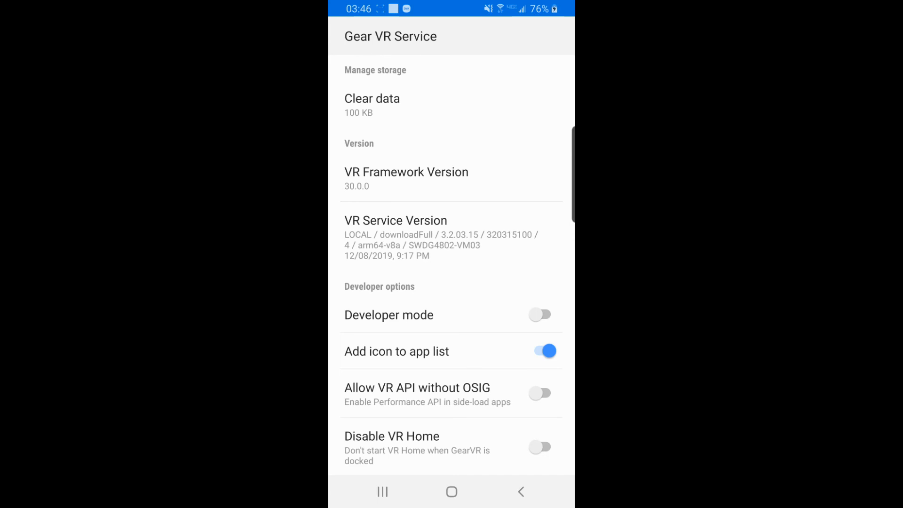
click(541, 314)
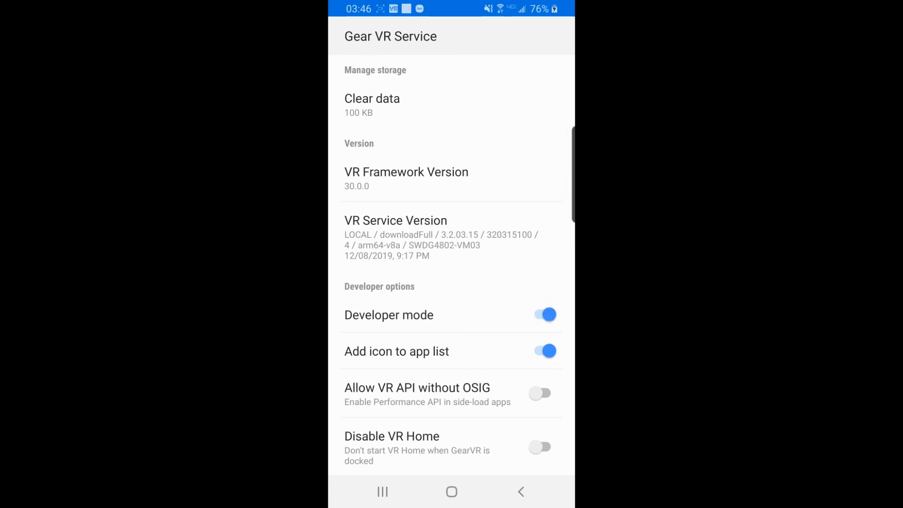
click(543, 351)
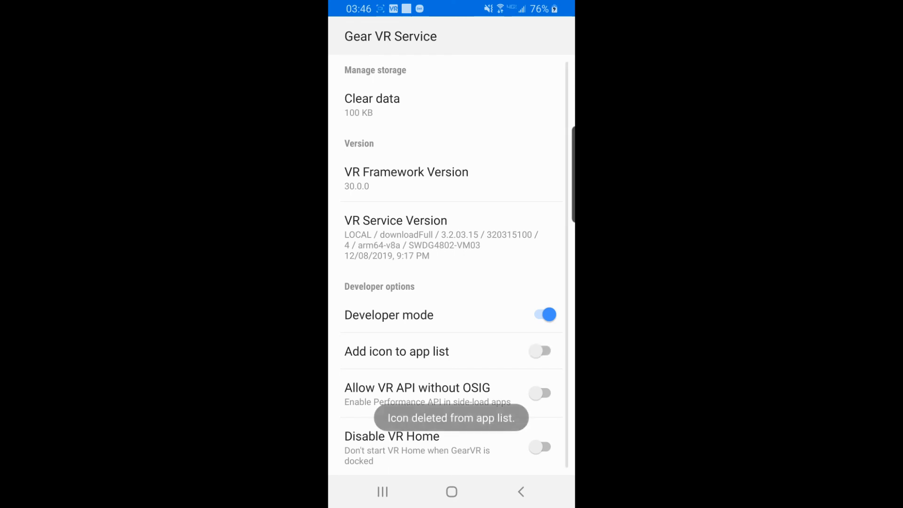
click(539, 351)
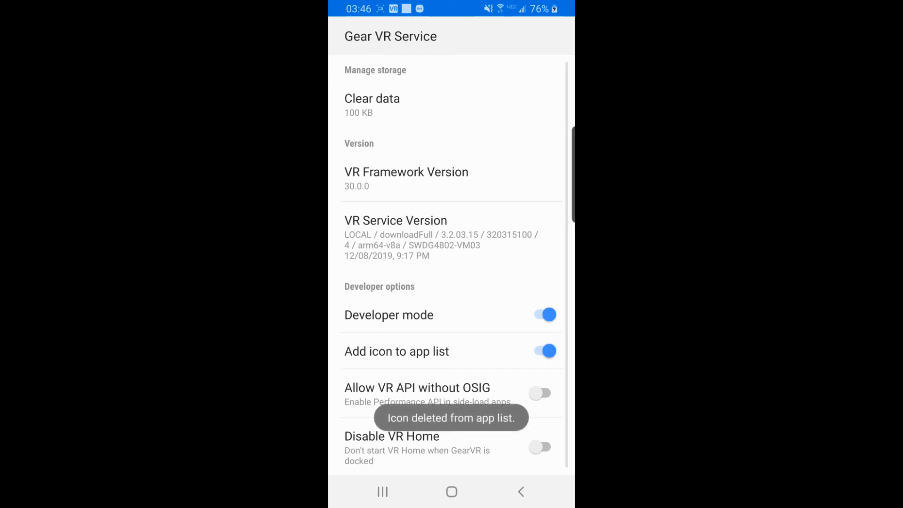
click(544, 351)
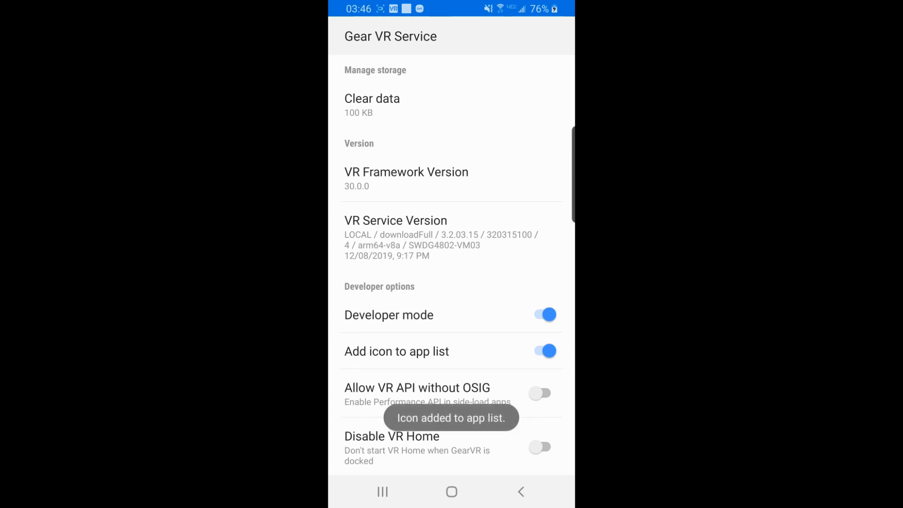